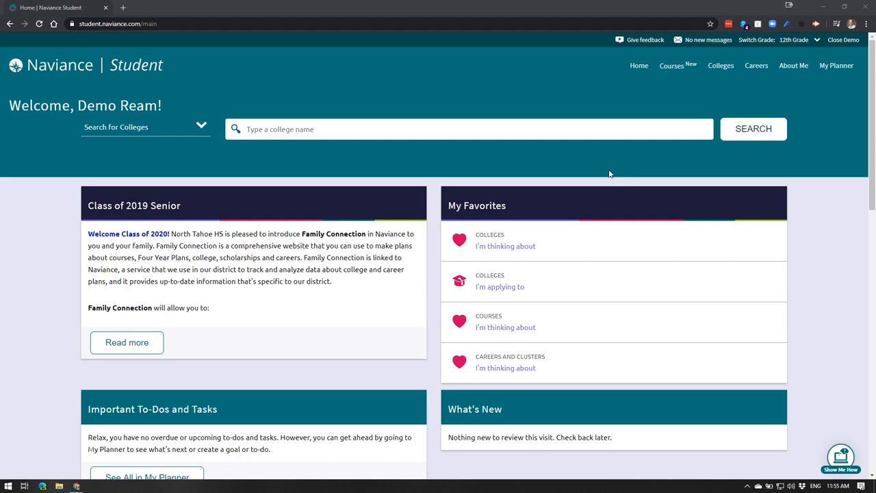
pyautogui.moveTo(558, 178)
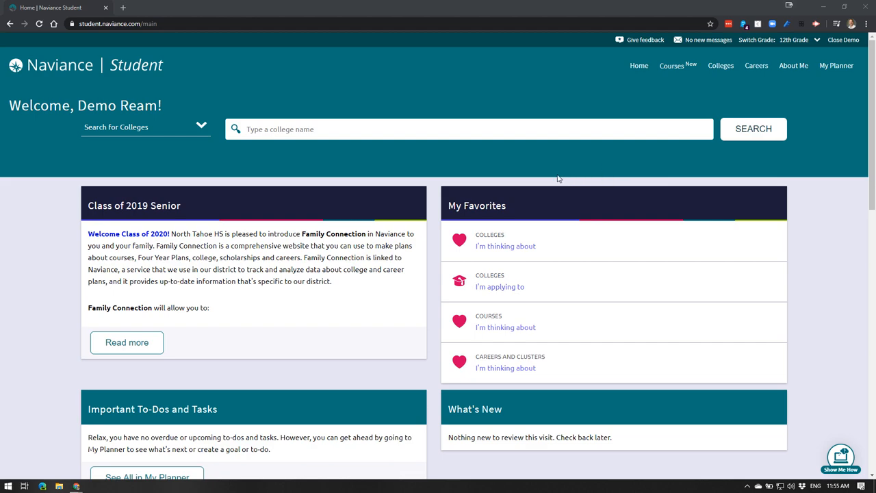
pyautogui.moveTo(483, 176)
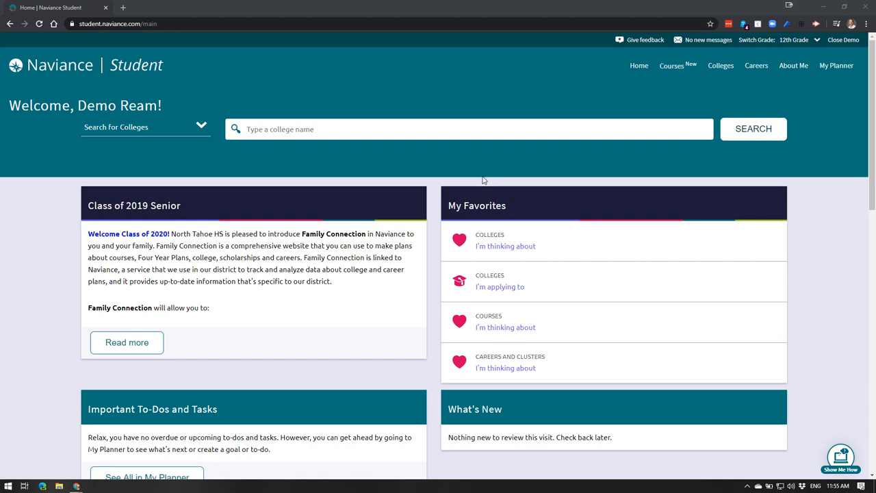
pyautogui.moveTo(539, 235)
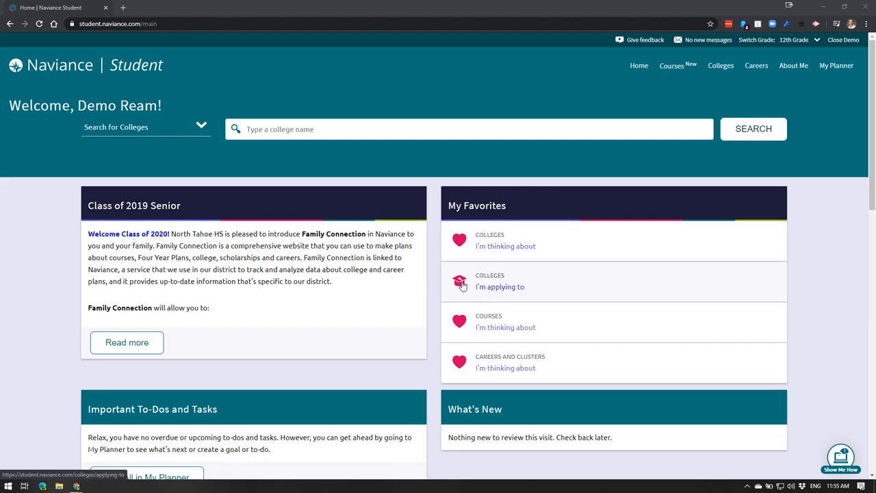
# Step: Show the 'I'm applying to' colleges list and begin adding a new college
pyautogui.click(499, 282)
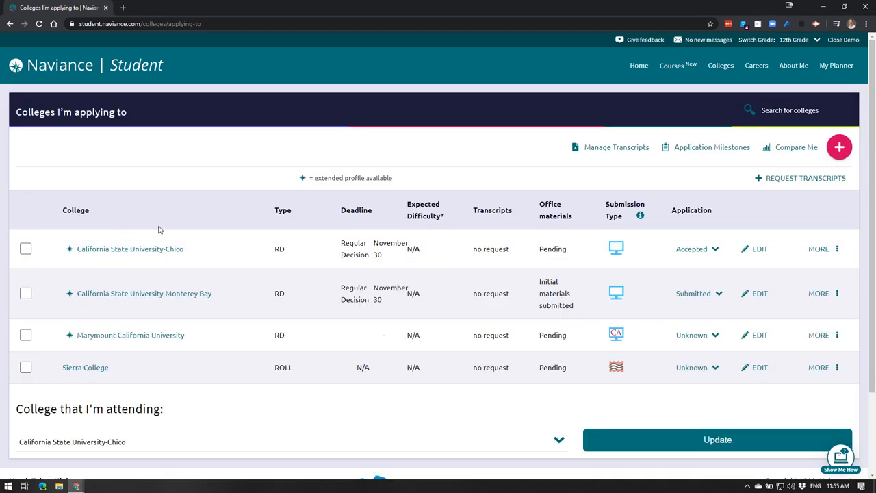
pyautogui.moveTo(85, 368)
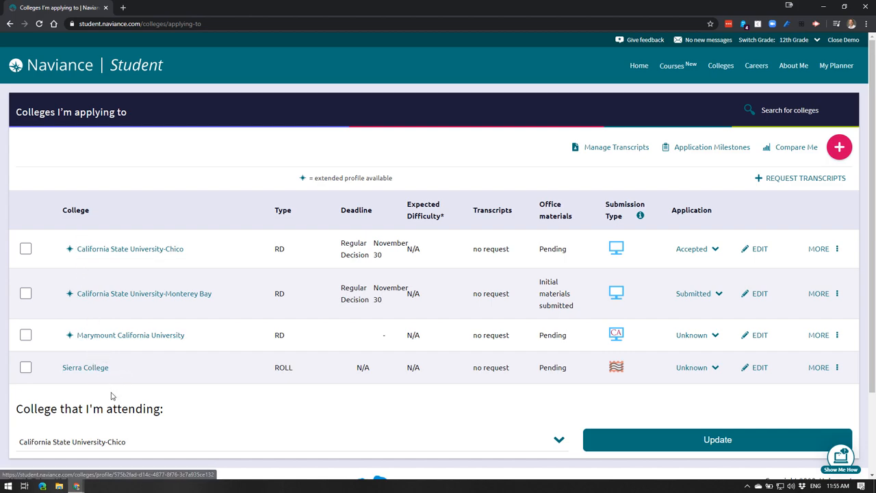
pyautogui.moveTo(384, 207)
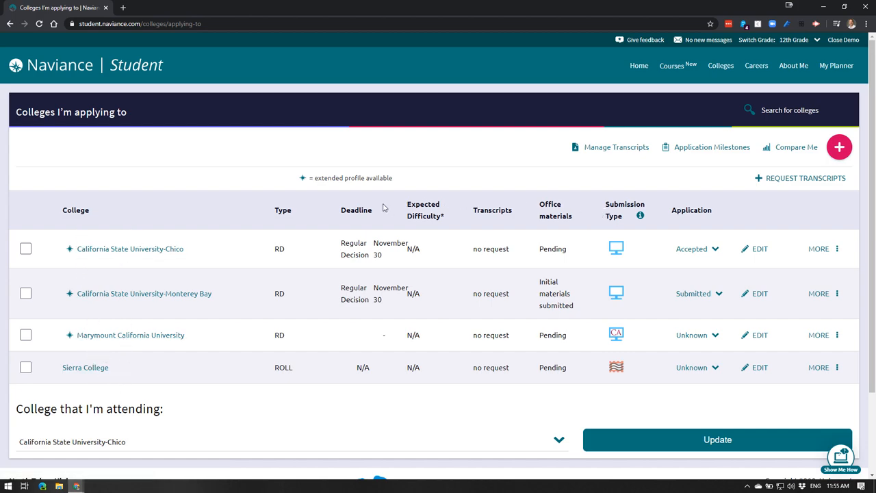
pyautogui.moveTo(811, 168)
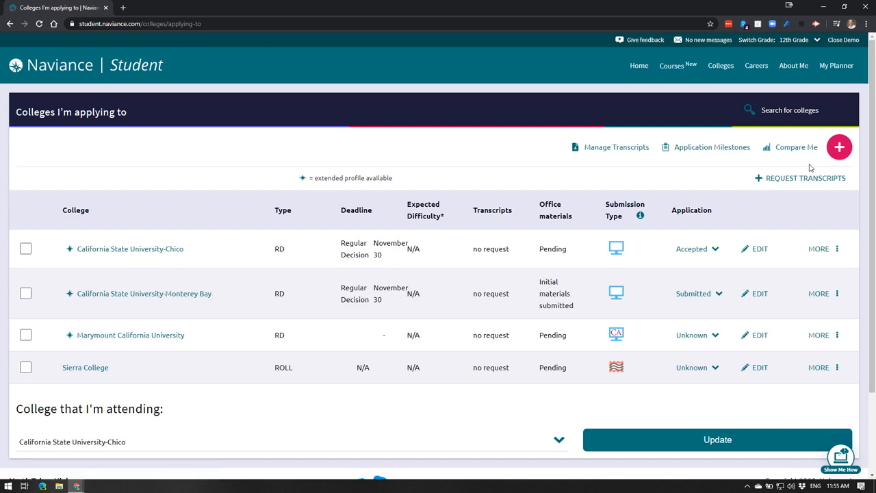
pyautogui.click(839, 146)
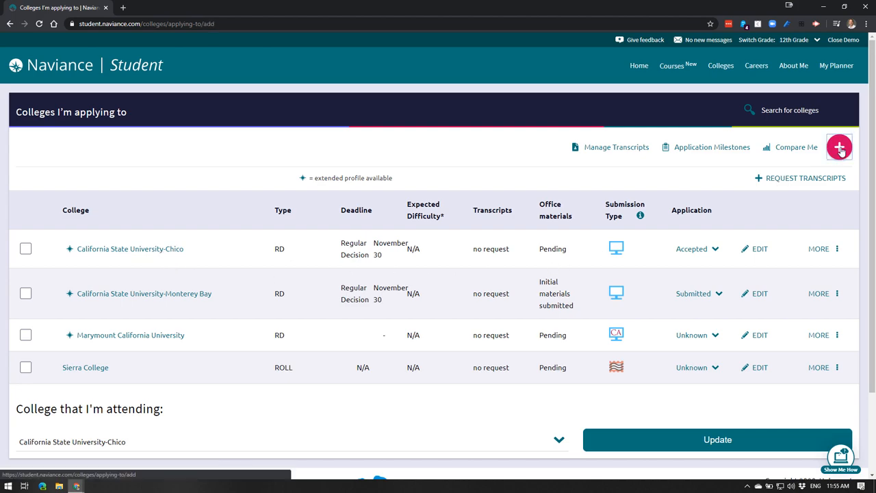
# Step: Add San Diego State University via 'san d' search, marked as application submitted
pyautogui.click(839, 147)
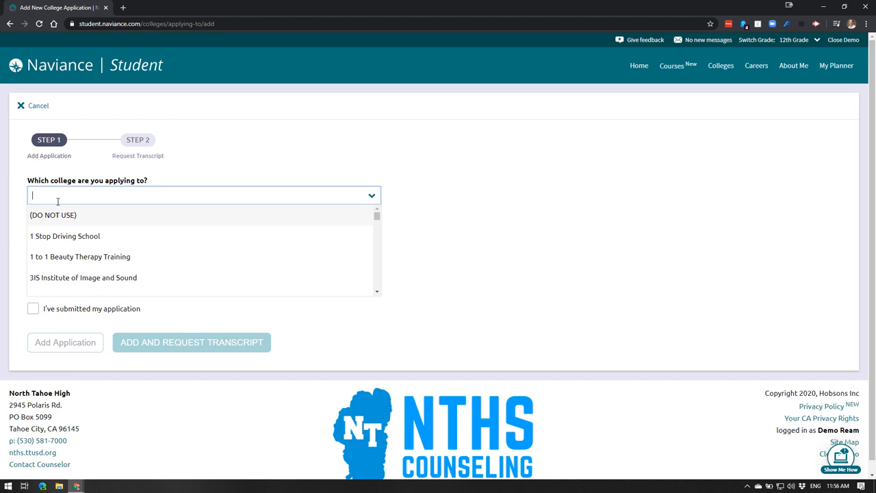
pyautogui.write('san diego state')
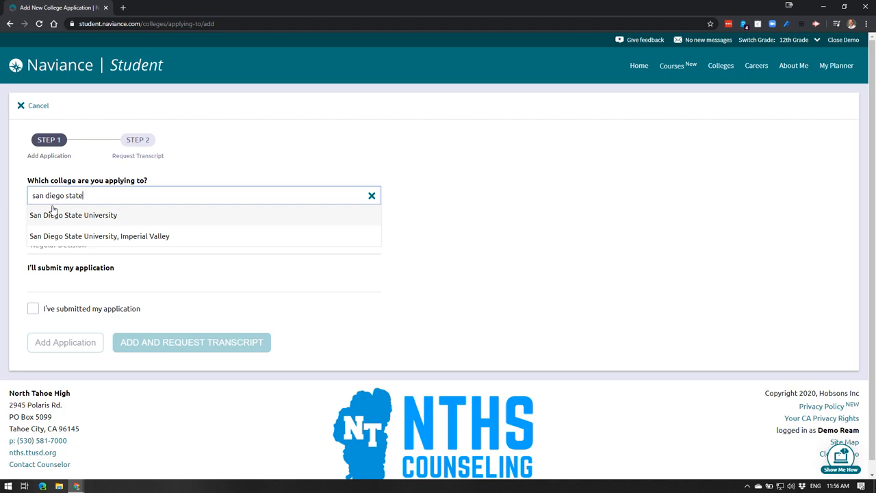
pyautogui.click(73, 215)
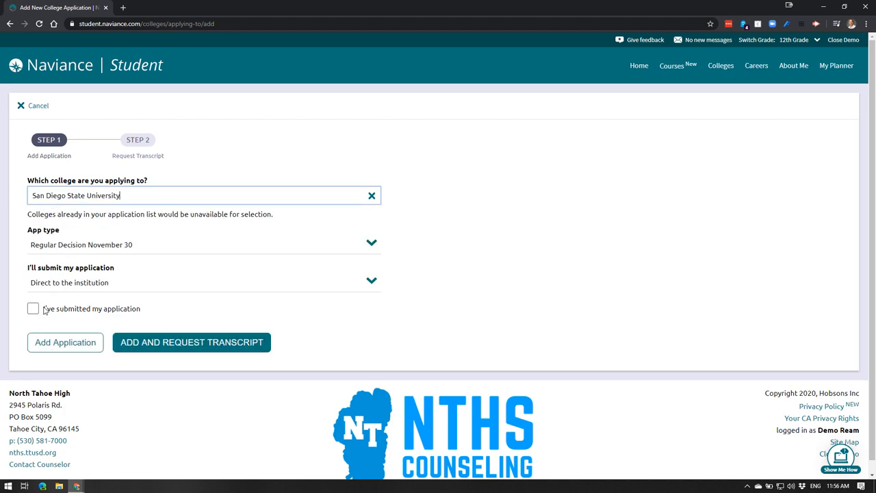
pyautogui.click(33, 308)
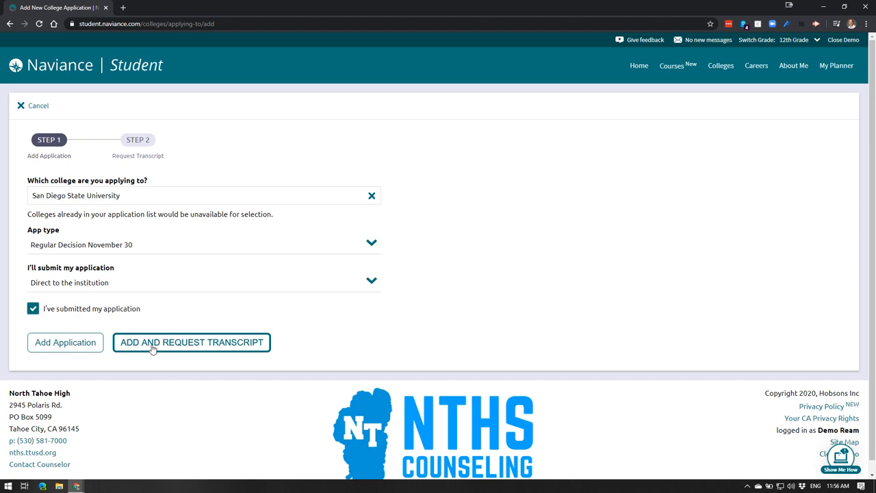
pyautogui.moveTo(65, 342)
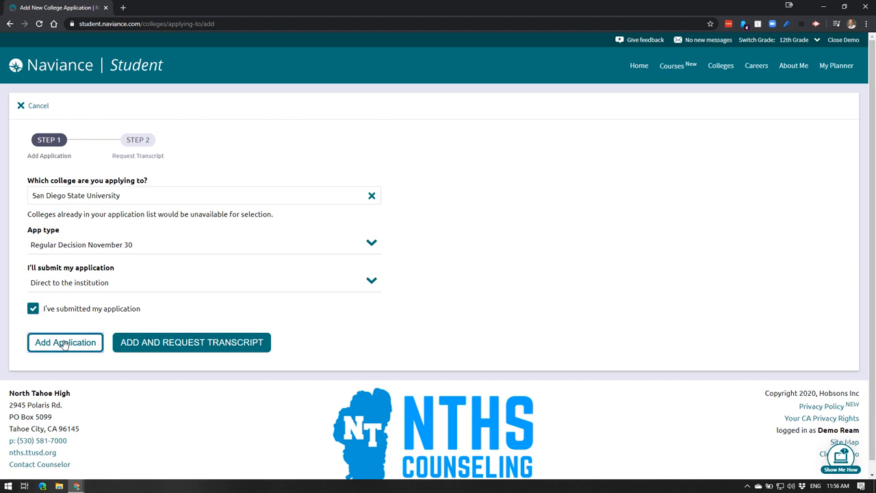
pyautogui.click(65, 342)
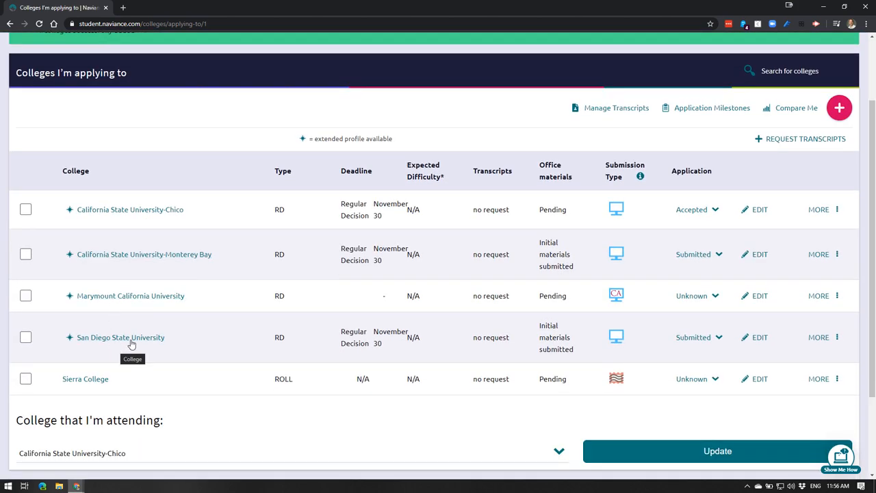
pyautogui.moveTo(250, 352)
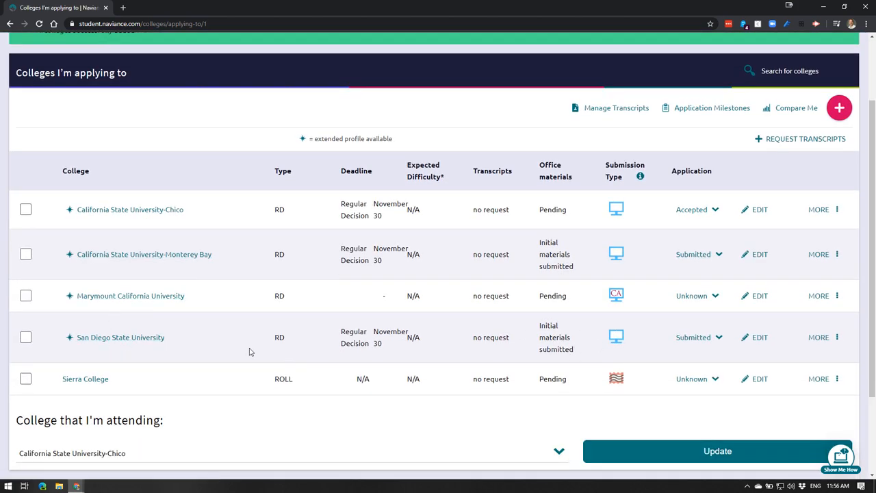
# Step: Edit the San Diego State University application and reveal its result options
pyautogui.scroll(-3)
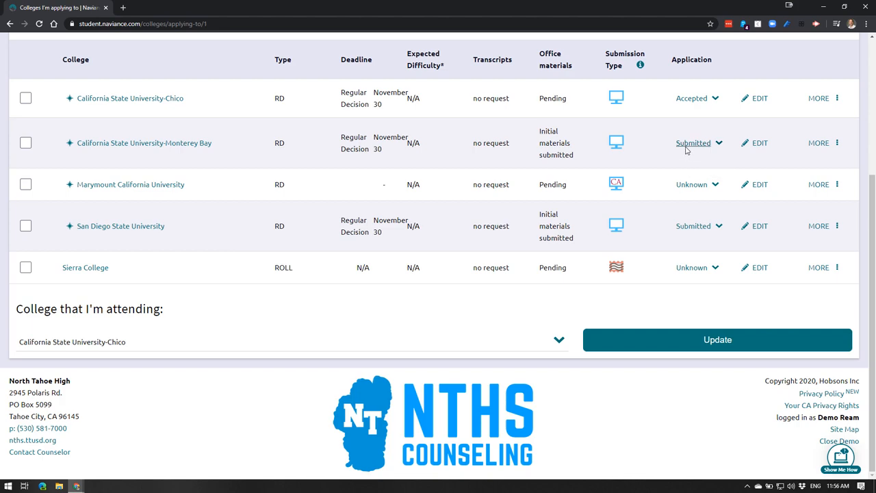
pyautogui.moveTo(688, 81)
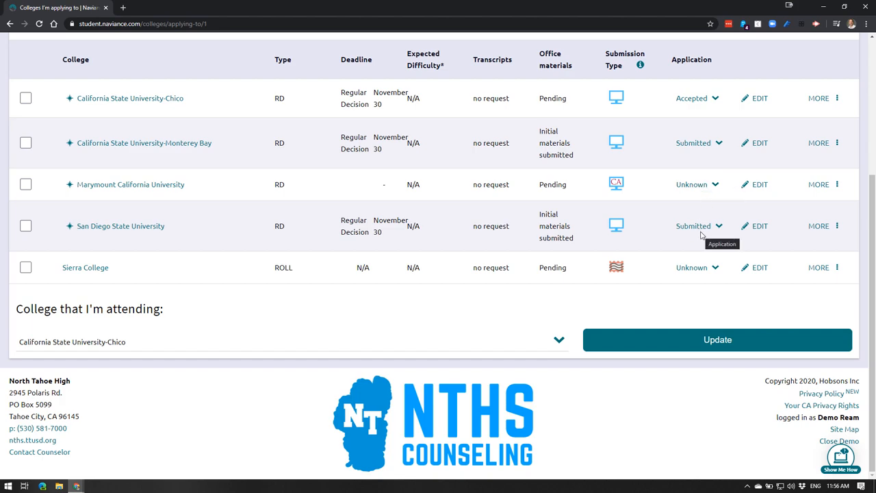
pyautogui.click(694, 226)
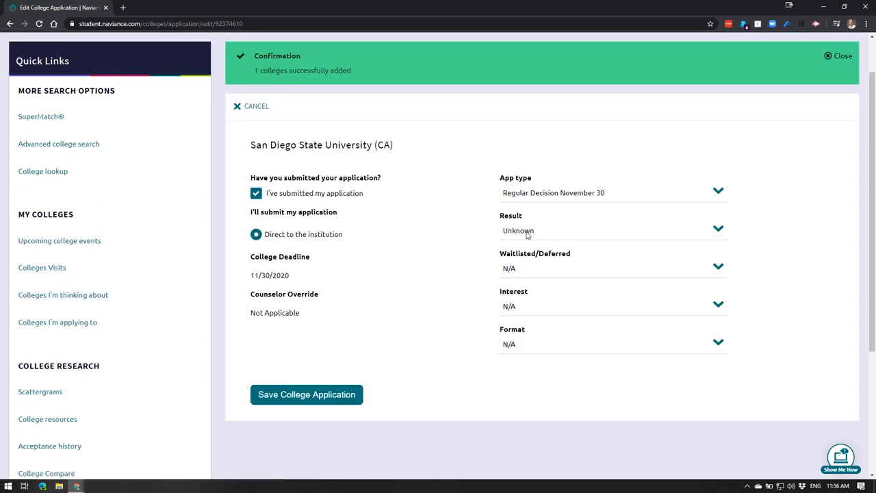
pyautogui.click(609, 230)
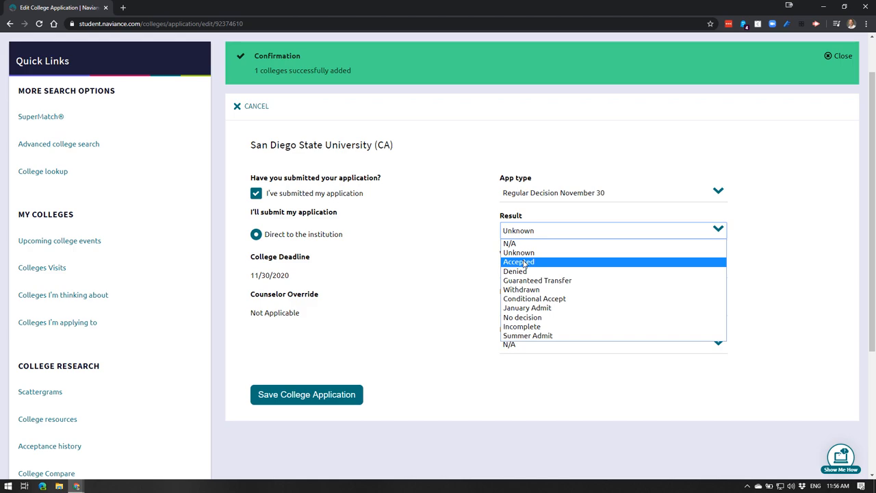
pyautogui.moveTo(514, 271)
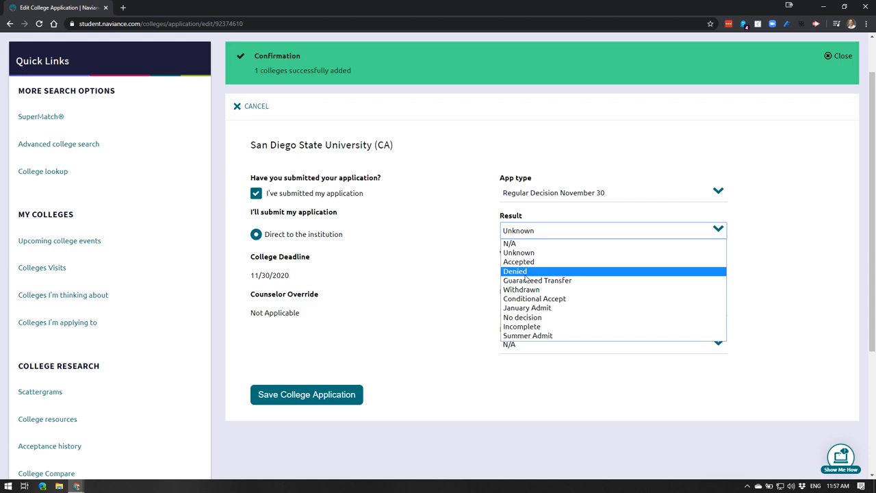
pyautogui.moveTo(526, 271)
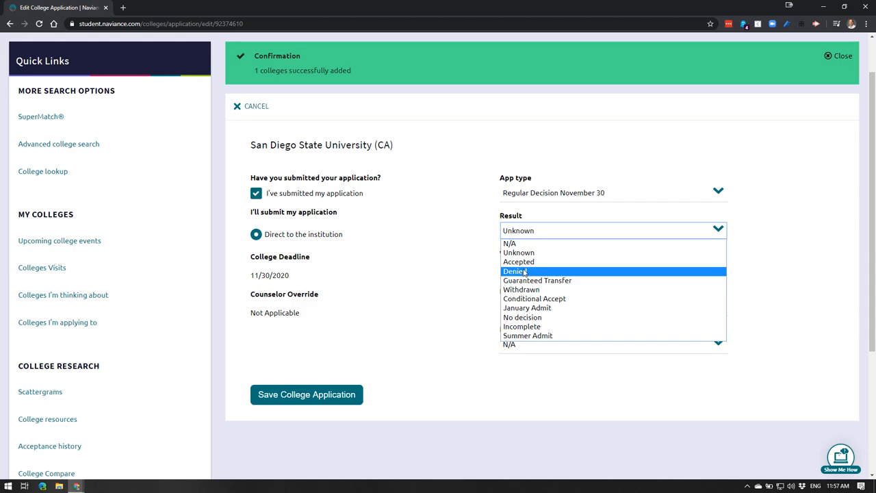
# Step: Set the San Diego State University result to Denied and save the application
pyautogui.click(515, 271)
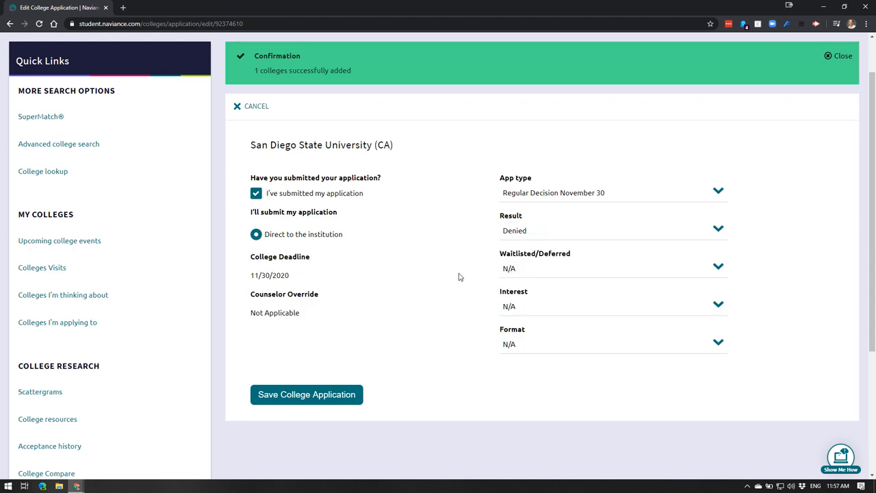
pyautogui.click(306, 394)
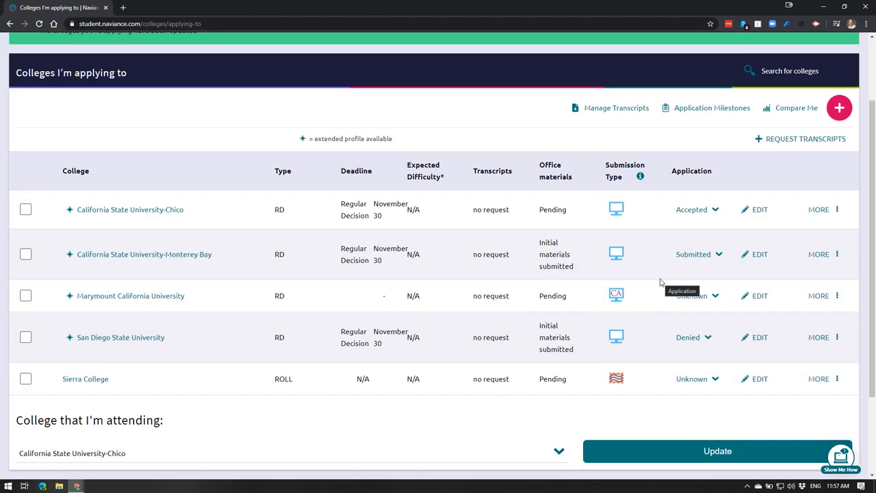
pyautogui.moveTo(649, 382)
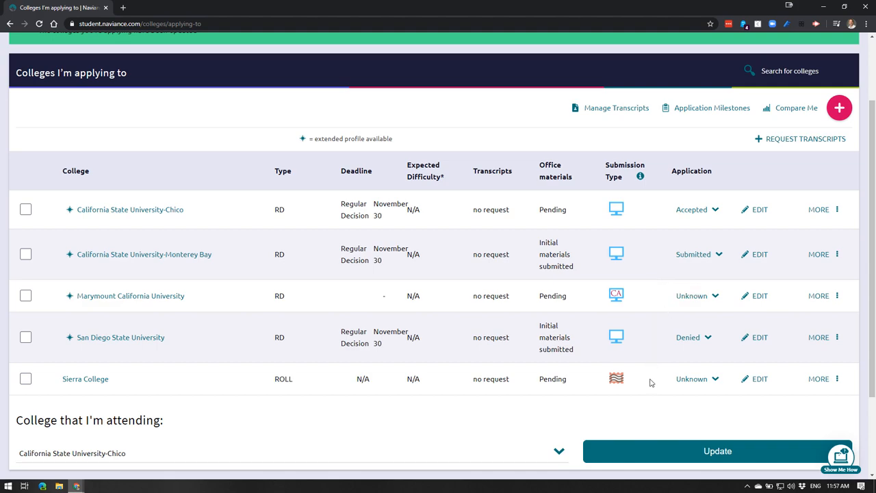
# Step: Scroll down the applying-to list to review San Diego State University showing Denied
pyautogui.scroll(-3)
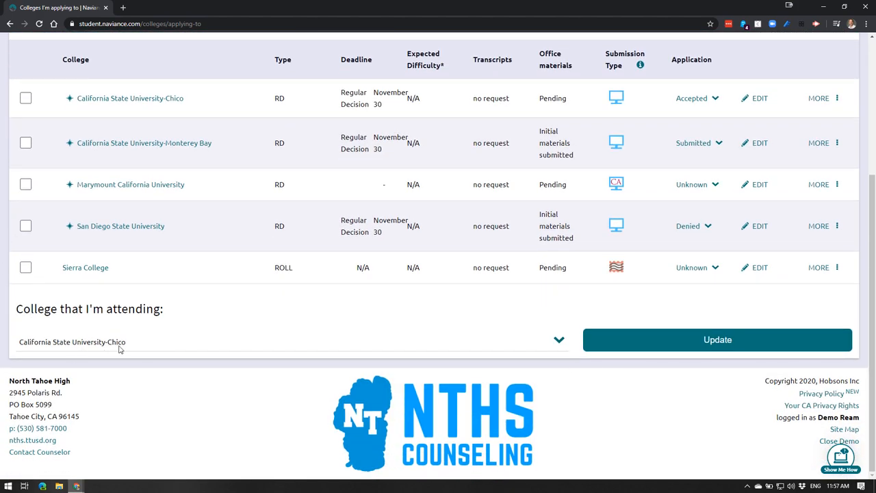
pyautogui.moveTo(201, 350)
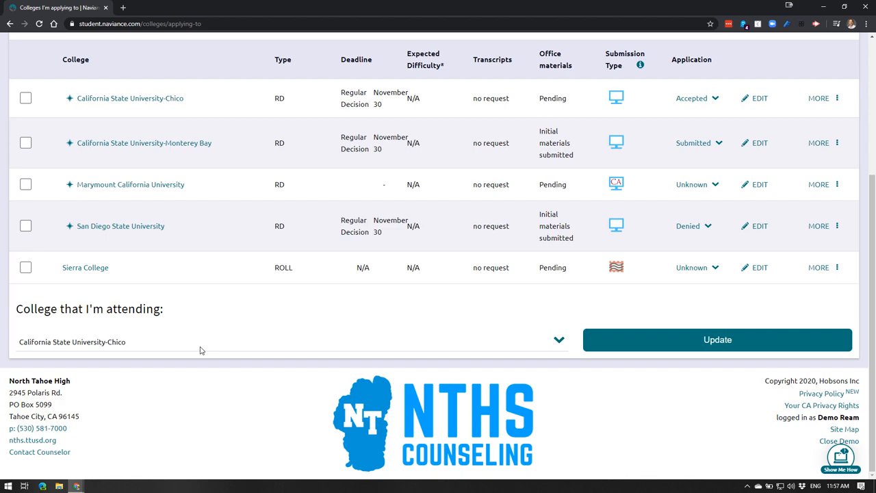
pyautogui.moveTo(172, 340)
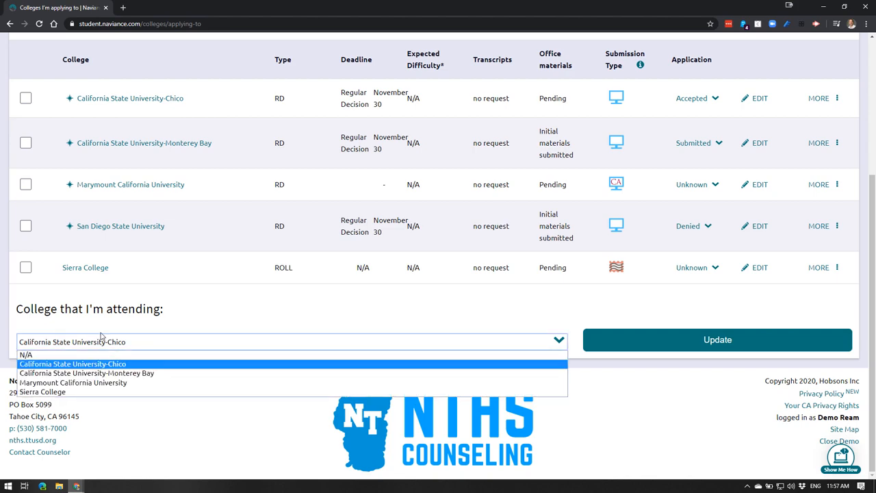
pyautogui.moveTo(87, 373)
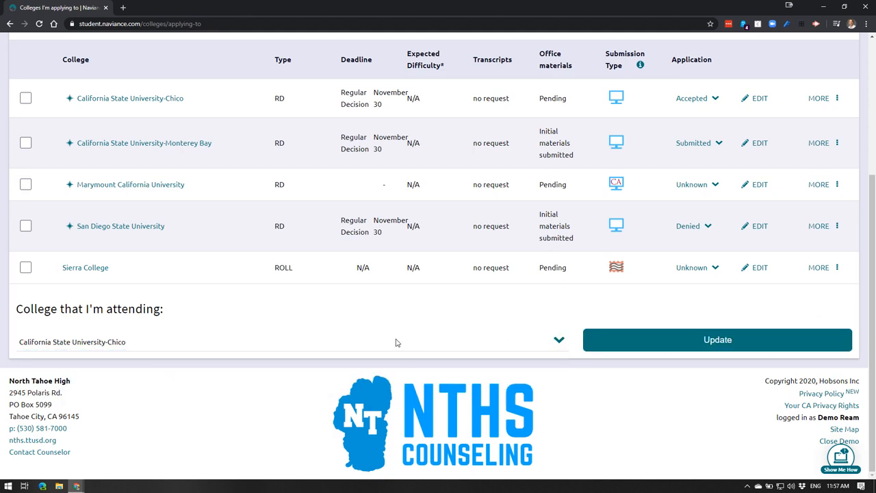
pyautogui.moveTo(691, 193)
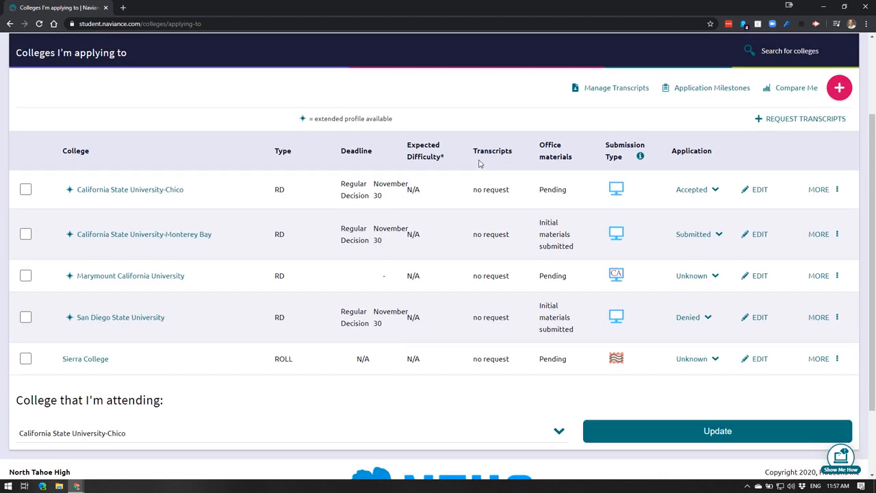
pyautogui.click(717, 431)
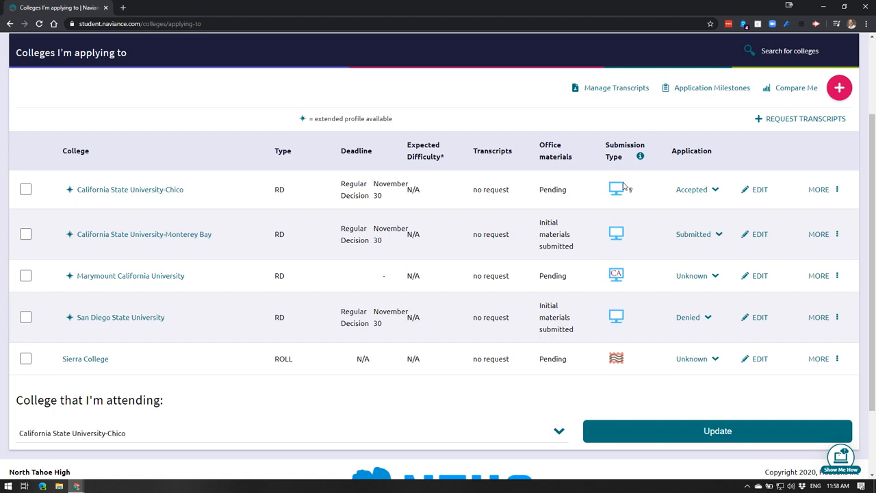
pyautogui.moveTo(625, 330)
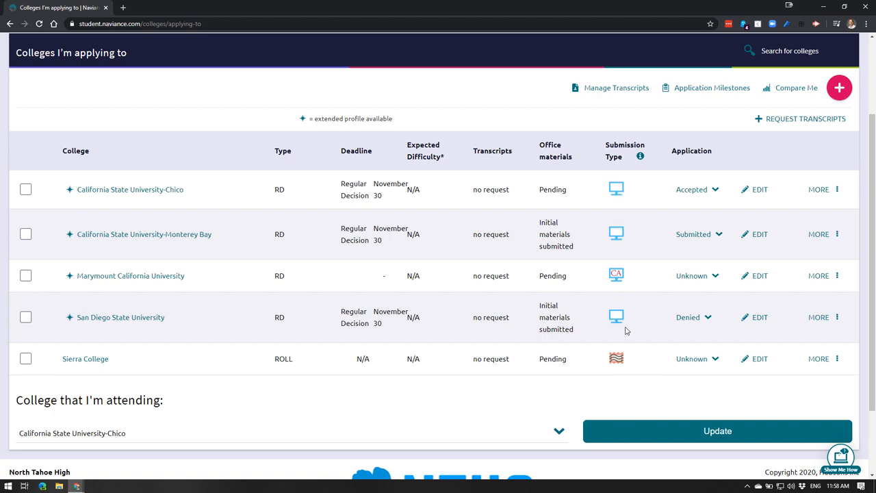
pyautogui.moveTo(617, 180)
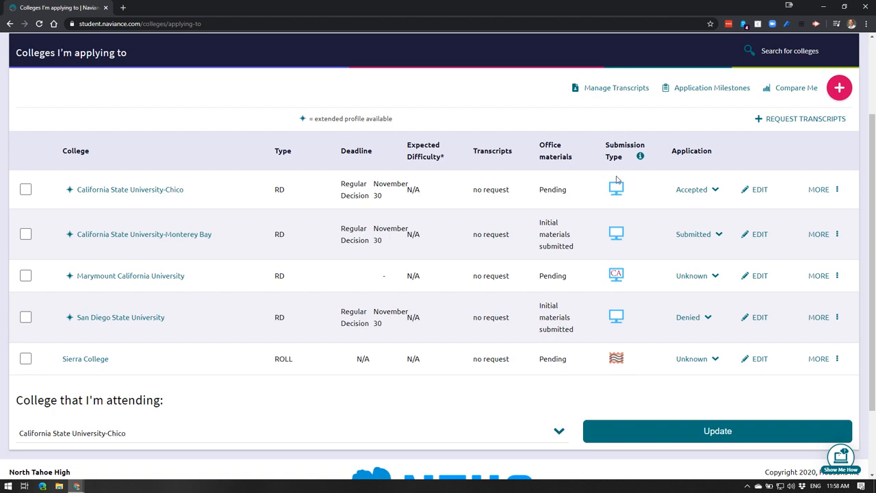
pyautogui.moveTo(617, 245)
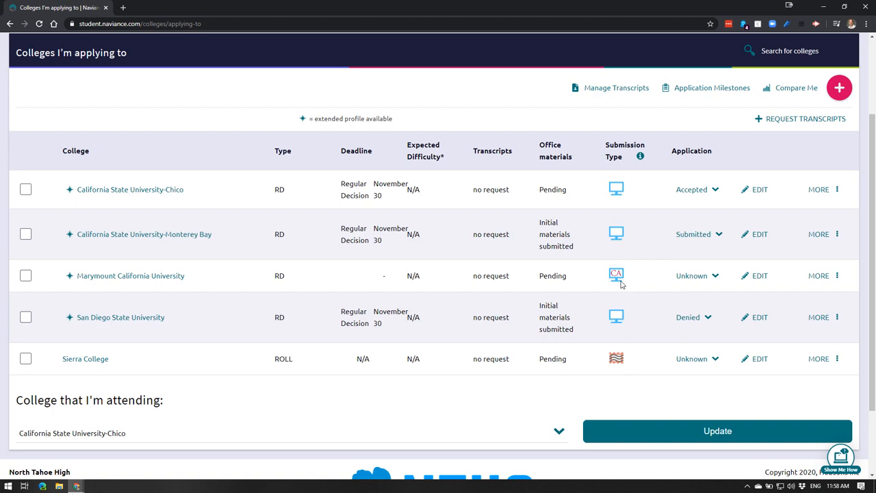
pyautogui.moveTo(616, 190)
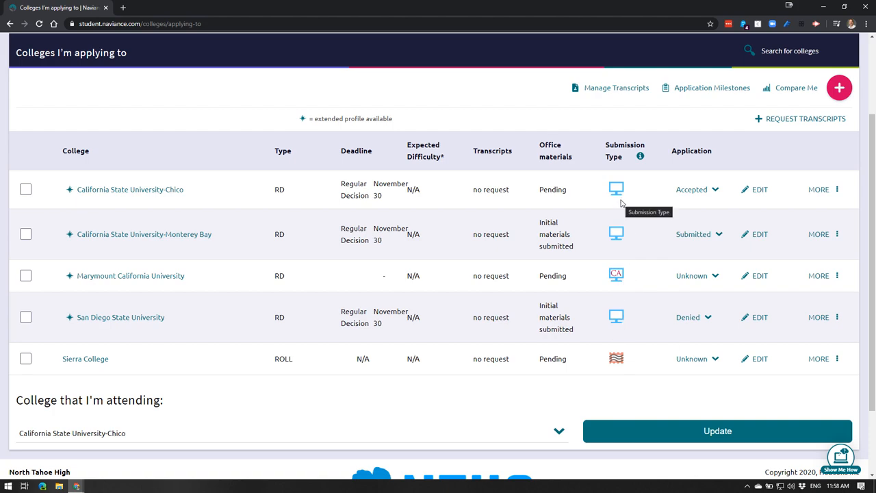
pyautogui.moveTo(626, 198)
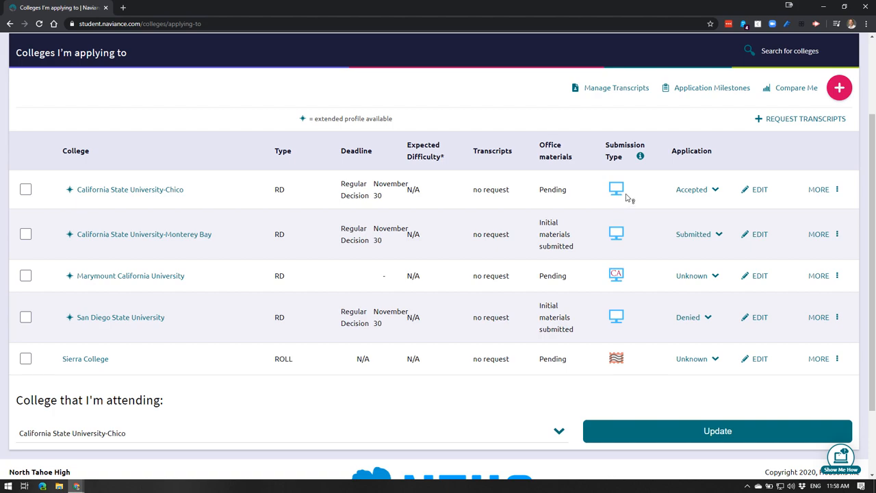
pyautogui.moveTo(617, 361)
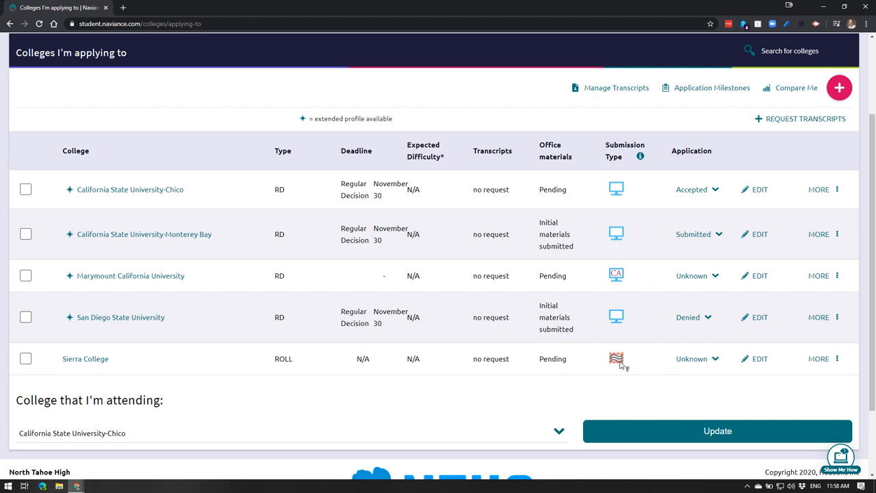
pyautogui.moveTo(615, 358)
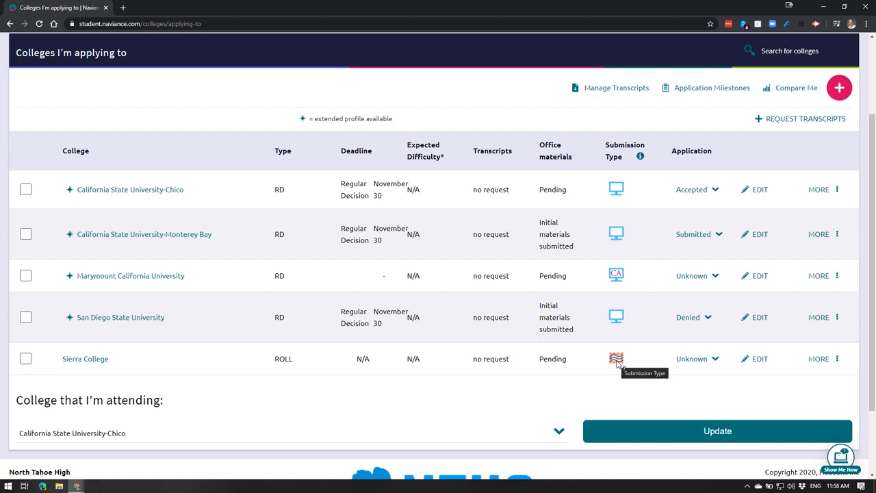
pyautogui.moveTo(617, 358)
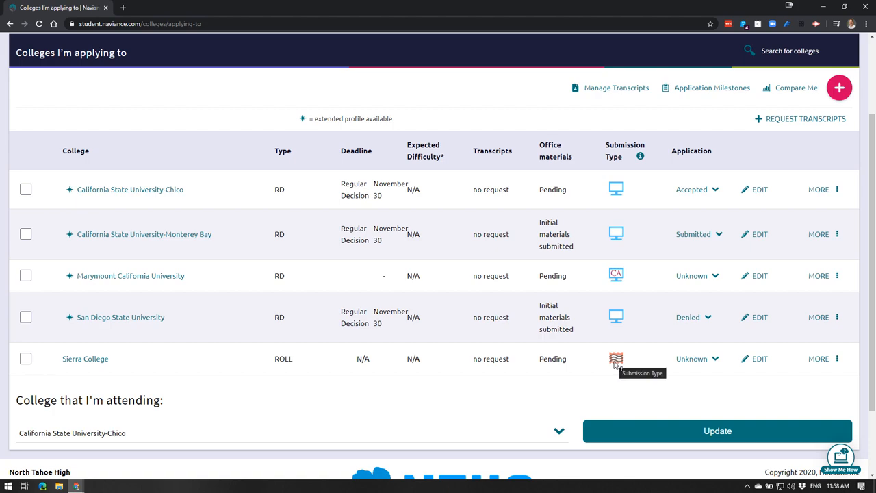
pyautogui.moveTo(622, 338)
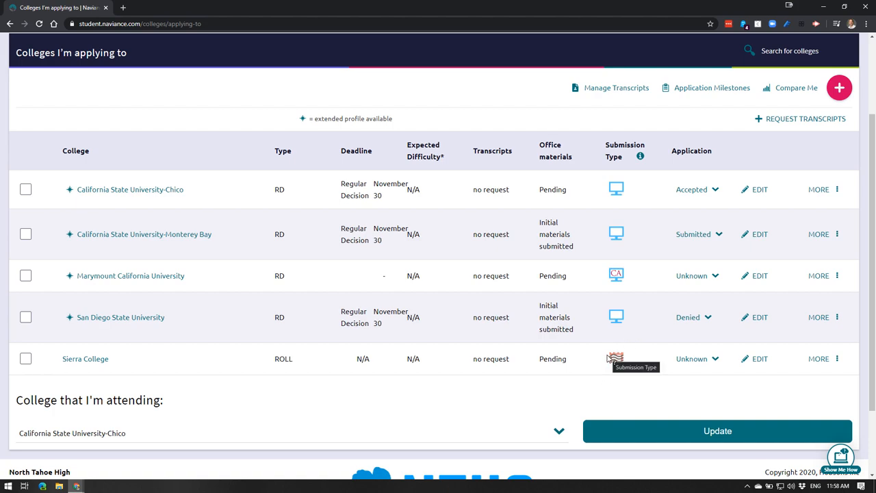
pyautogui.moveTo(616, 354)
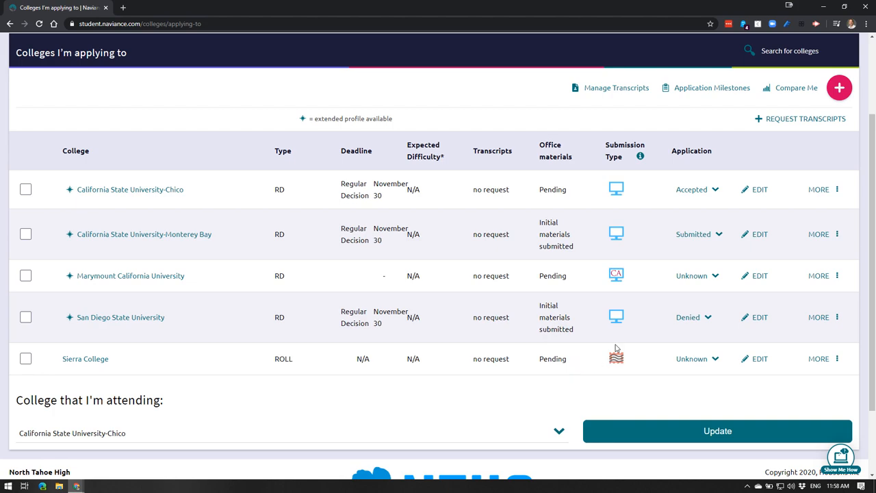
pyautogui.moveTo(417, 305)
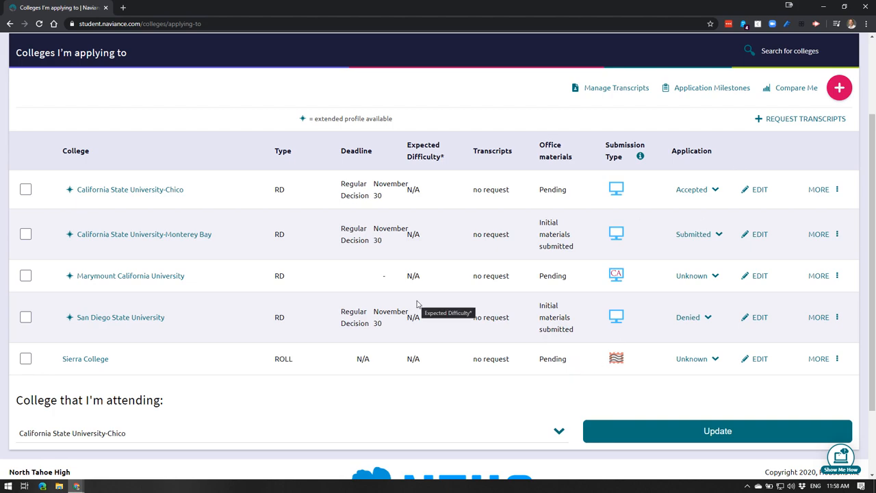